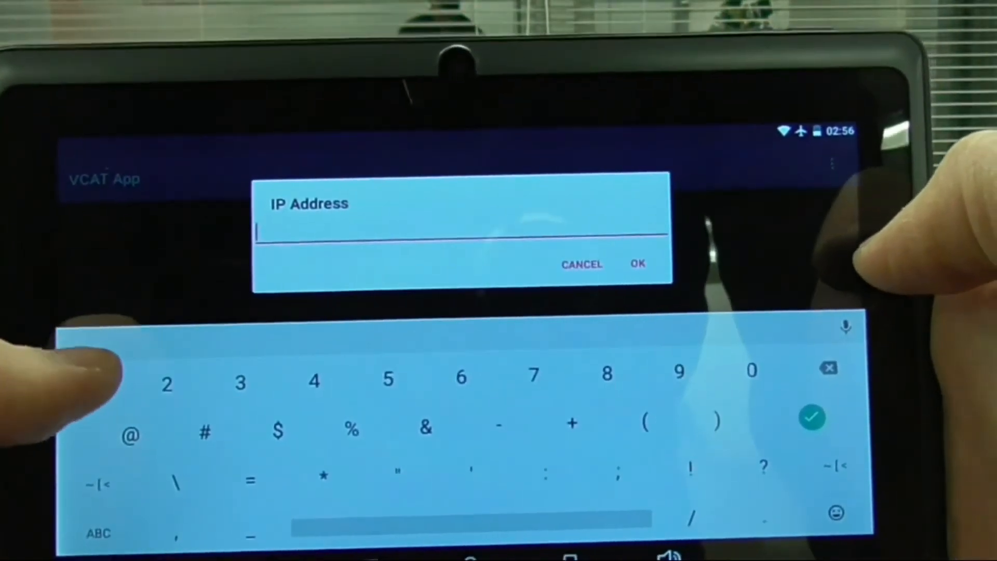
# - Enter the PC's IP address, 192.168.137.x, into the VCAT connection dialog
pyautogui.write('192.168')
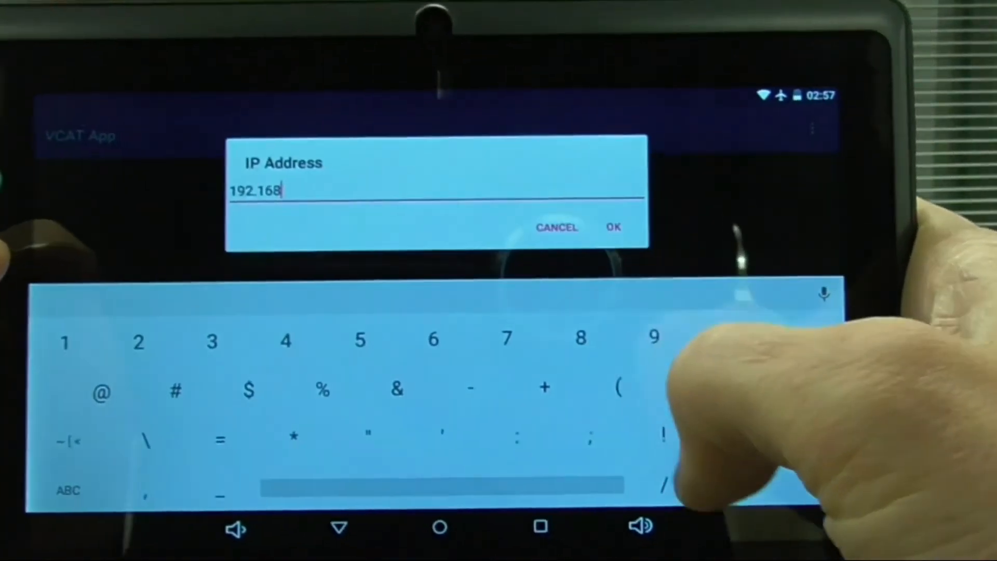
pyautogui.write('137.')
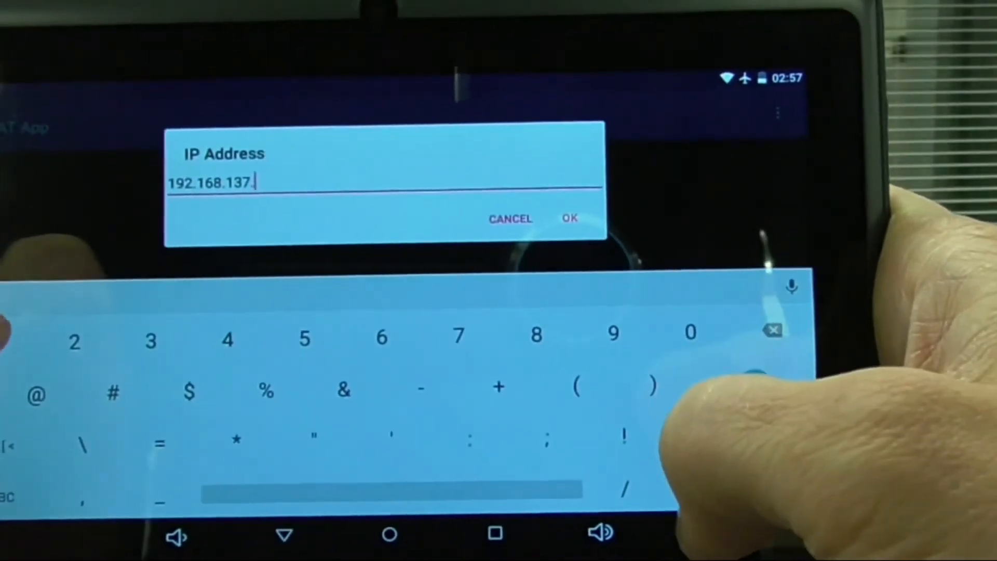
pyautogui.write('1')
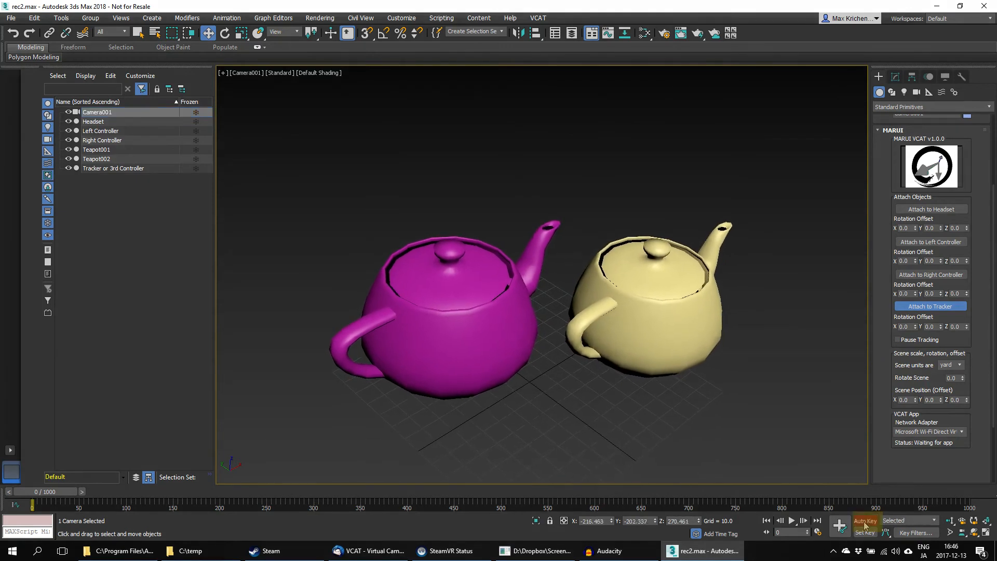
# - Turn on Auto Key and play the timeline so the tablet-driven camera motion is keyframed
pyautogui.click(790, 520)
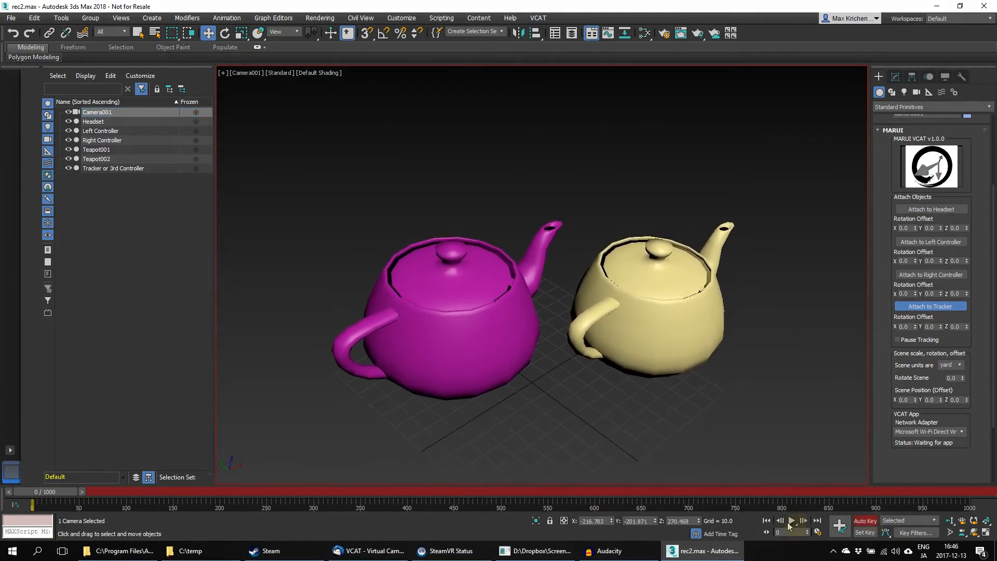
pyautogui.click(792, 520)
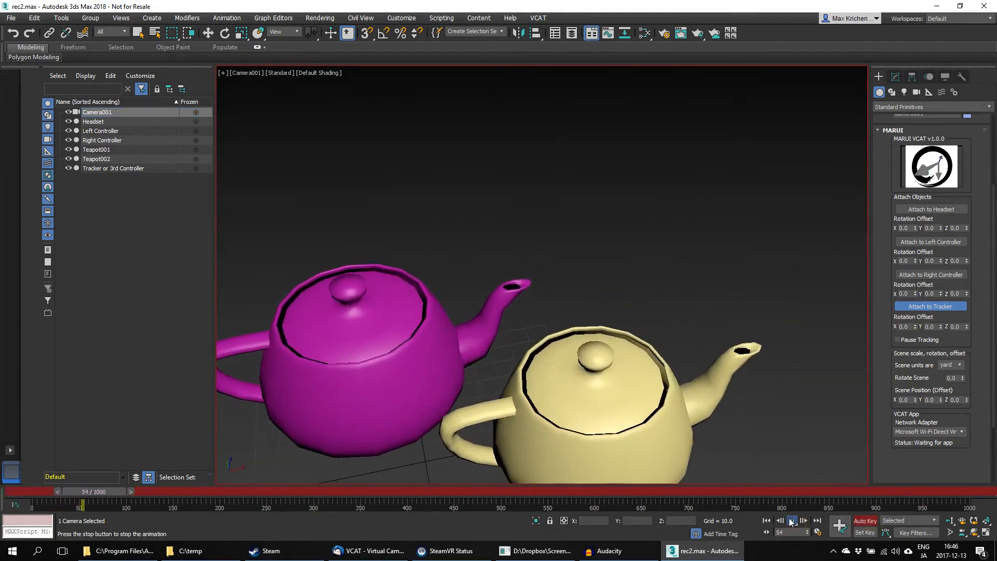
pyautogui.click(790, 521)
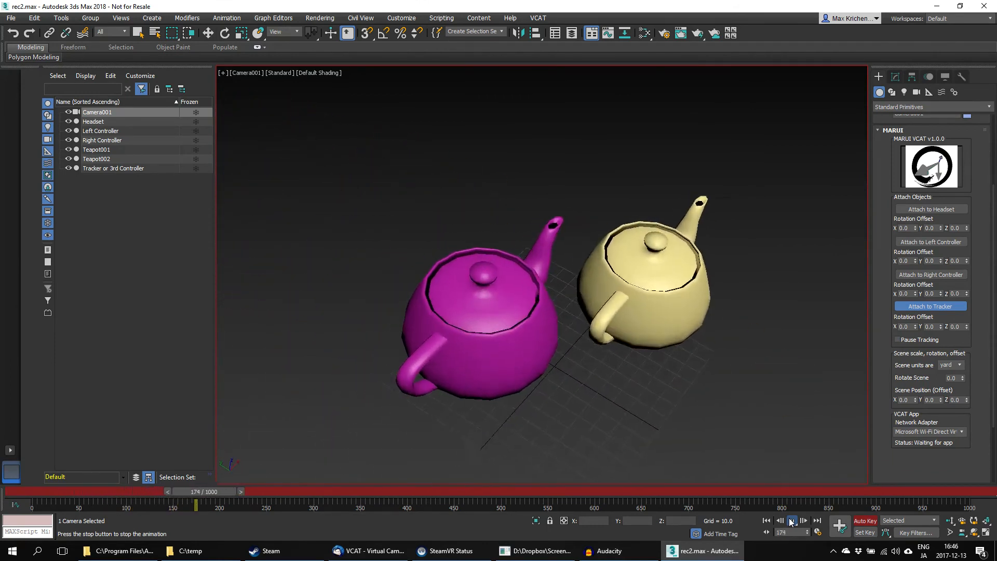
pyautogui.click(791, 520)
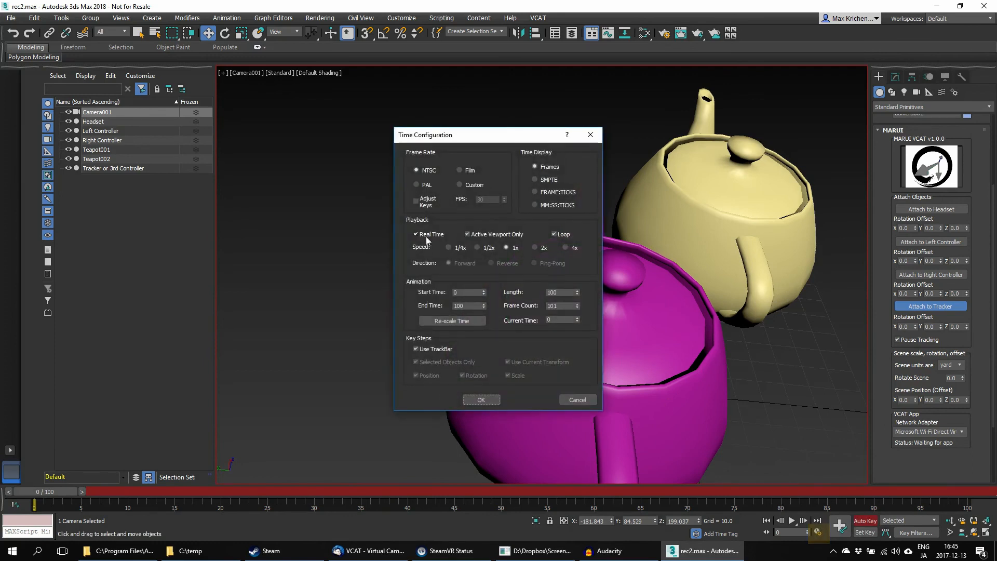
# - Set playback speed to 1/2x in Time Configuration, keeping real-time and looping
pyautogui.click(481, 247)
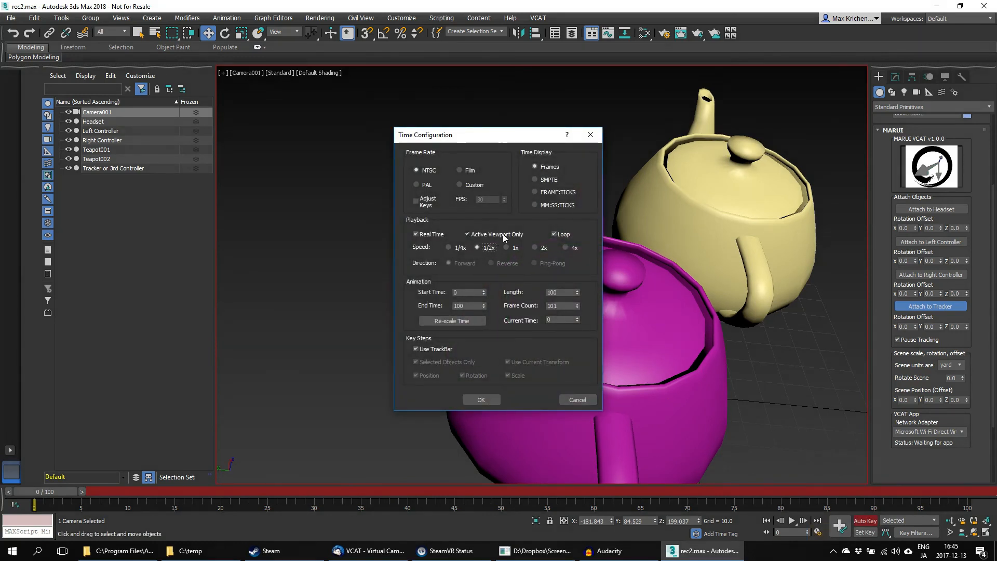